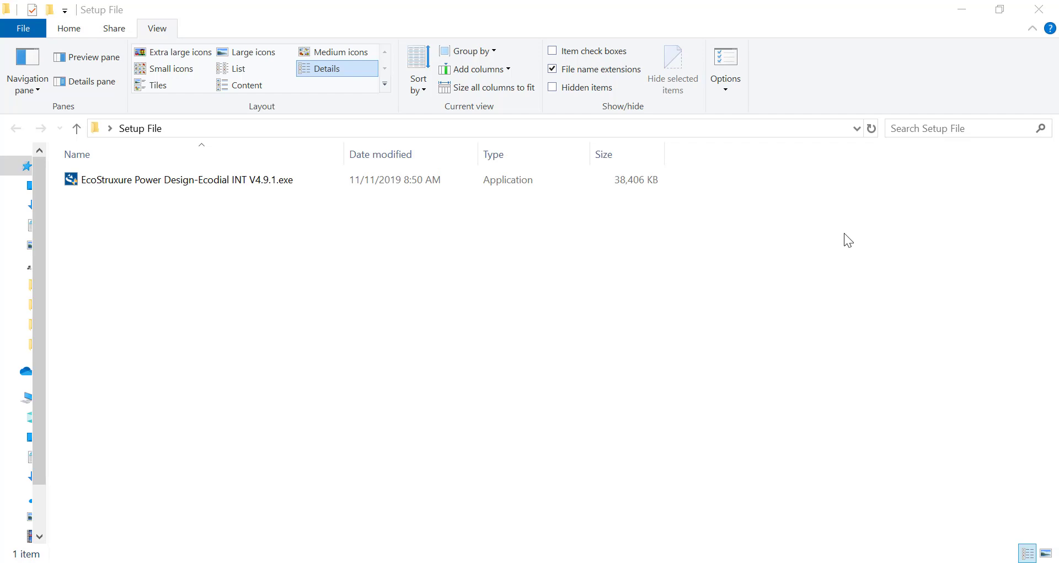
- Launch the Ecodial installer and choose English (United Kingdom) as the setup language
{"action": "left_click", "coordinate": [186, 180]}
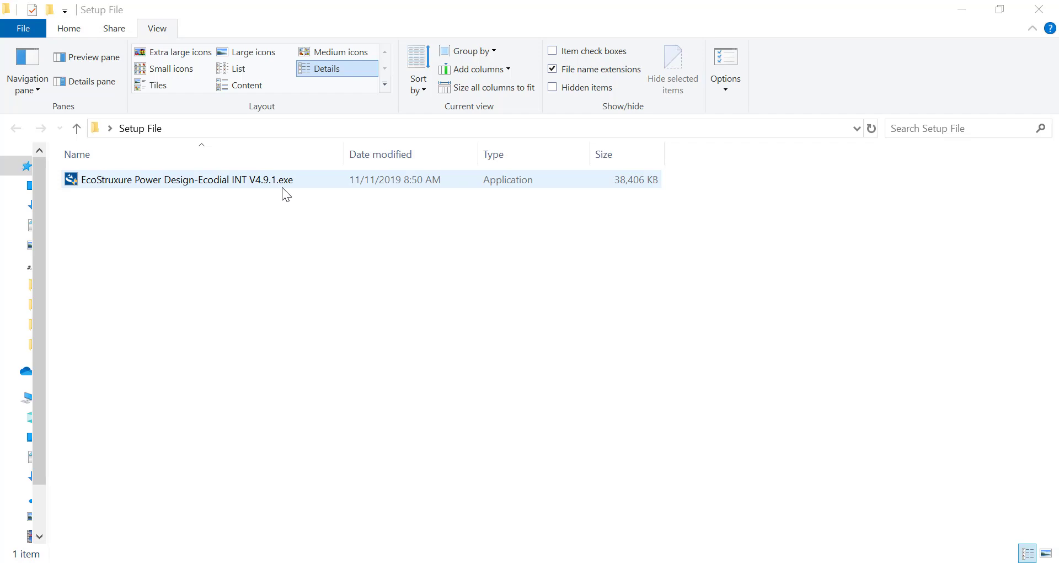
{"action": "left_click", "coordinate": [186, 179]}
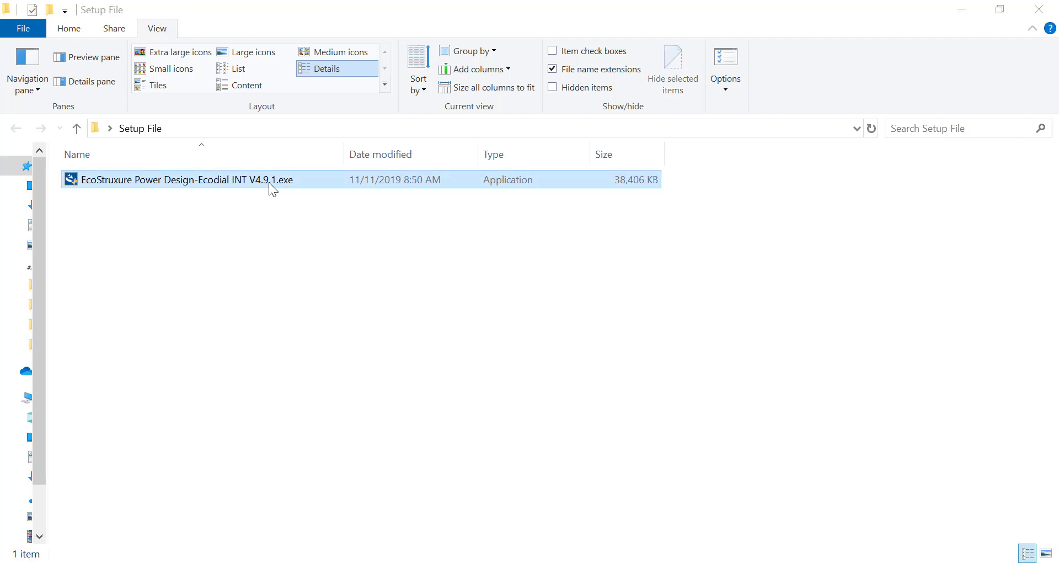
{"action": "double_click", "coordinate": [186, 179]}
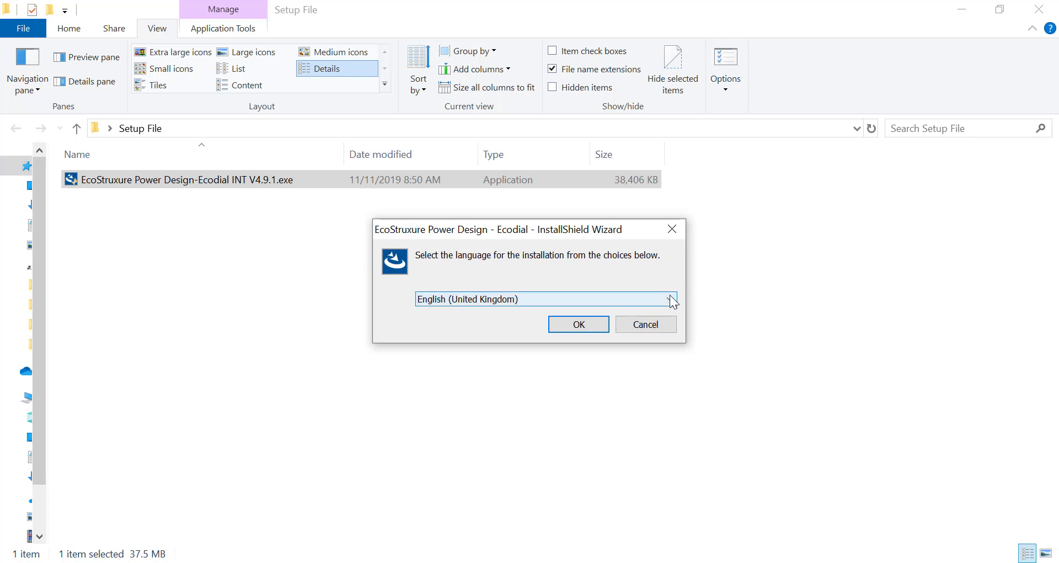
{"action": "left_click", "coordinate": [669, 298]}
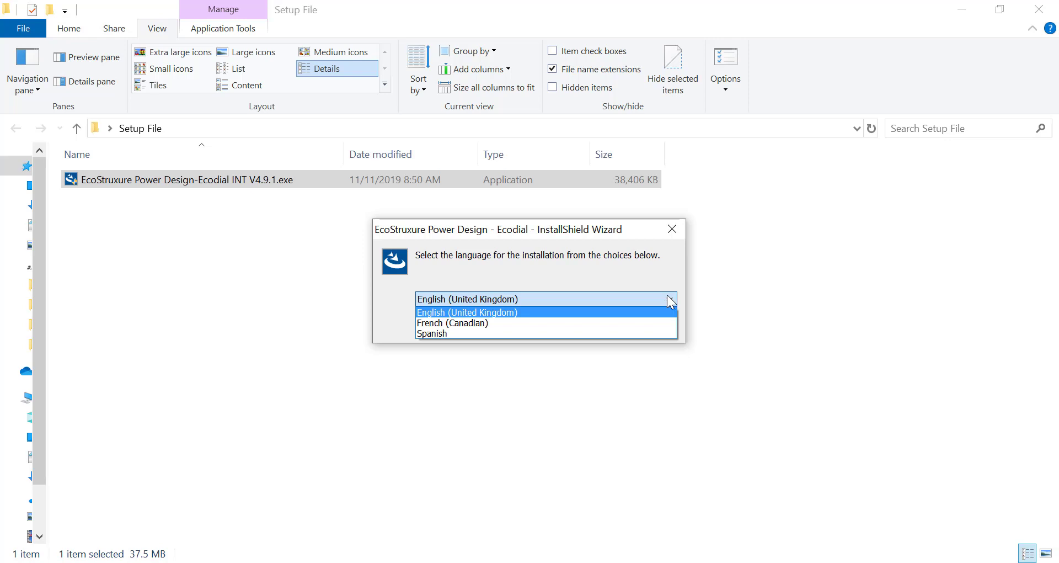
{"action": "mouse_move", "coordinate": [657, 319]}
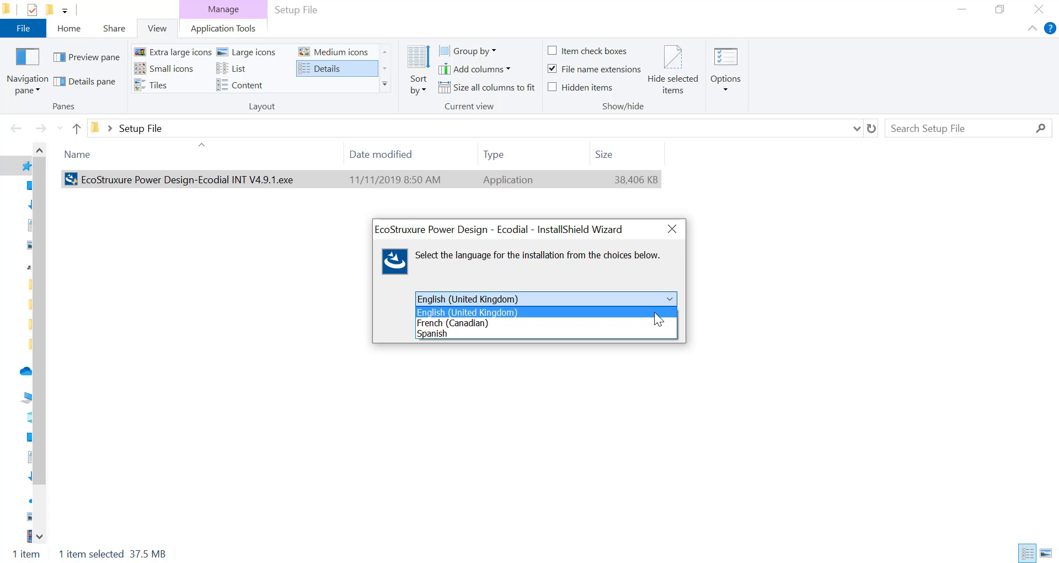
{"action": "left_click", "coordinate": [467, 312]}
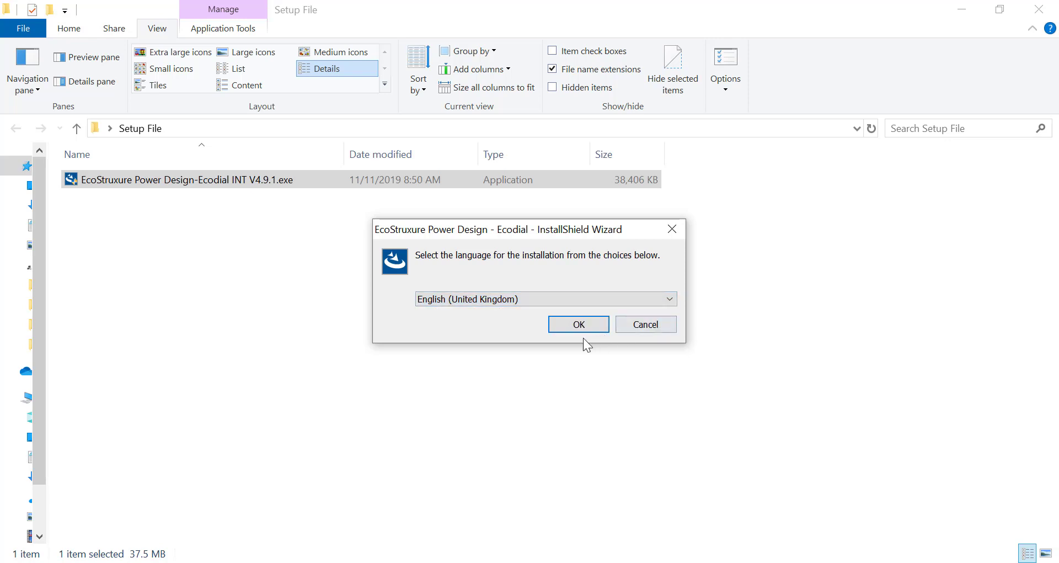
- Confirm the language, scroll through the Release Note, and advance to the license page
{"action": "left_click", "coordinate": [578, 324]}
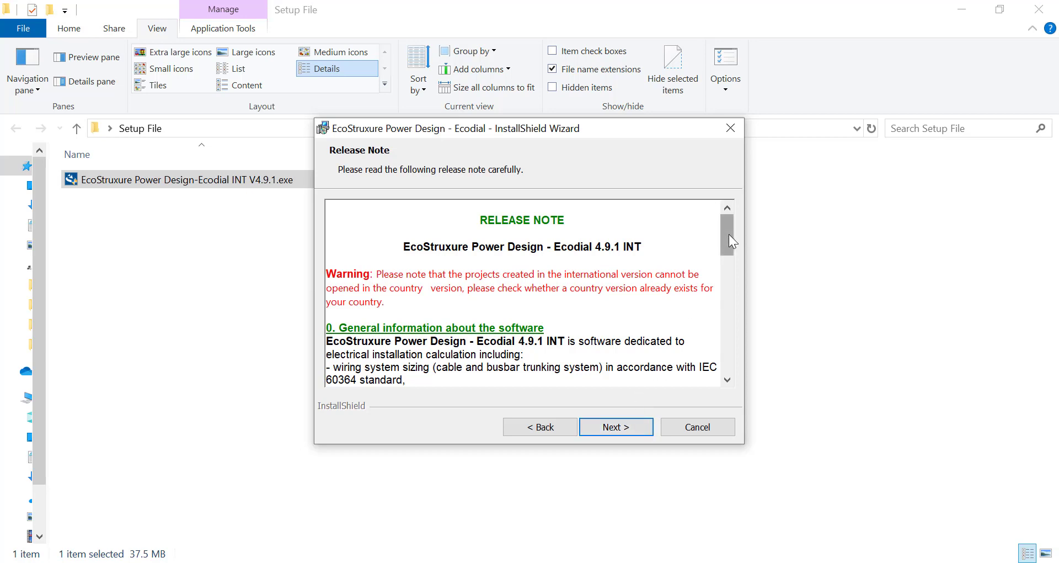
{"action": "scroll", "scroll_direction": "down", "scroll_amount": 3}
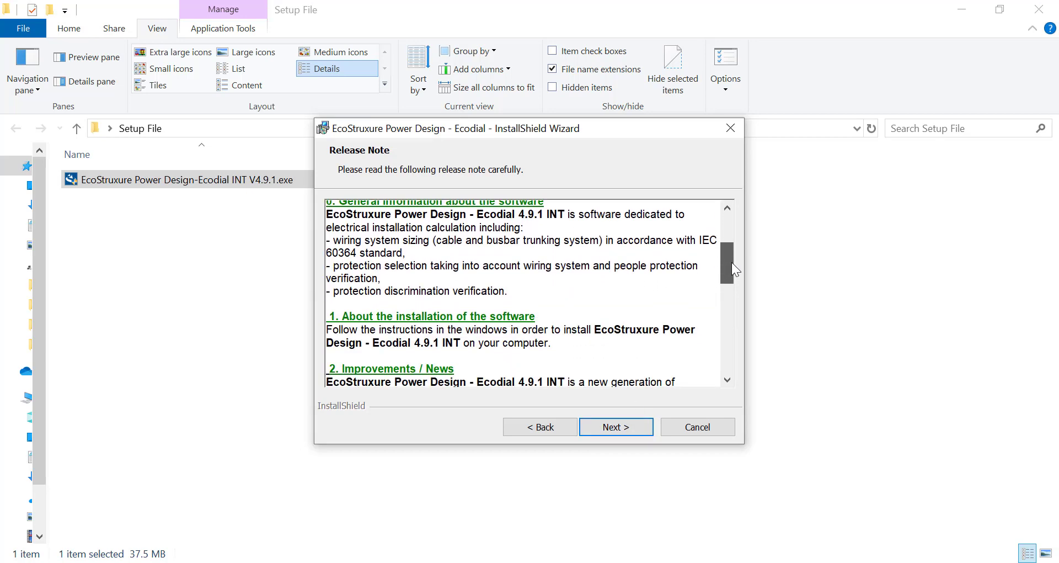
{"action": "scroll", "scroll_direction": "down", "scroll_amount": 3}
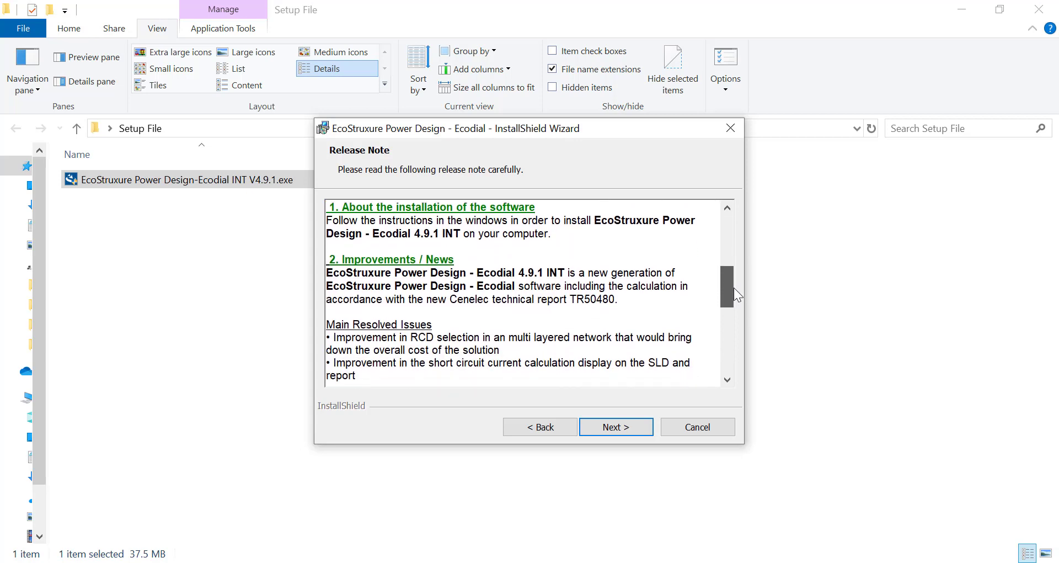
{"action": "left_click_drag", "start_coordinate": [728, 287], "coordinate": [728, 331]}
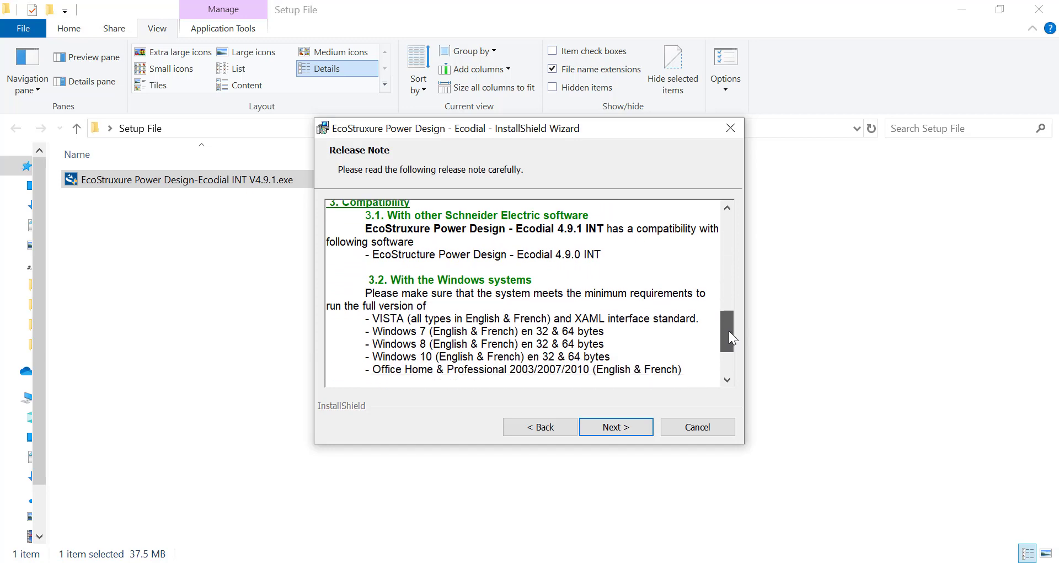
{"action": "scroll", "scroll_direction": "down", "scroll_amount": 3}
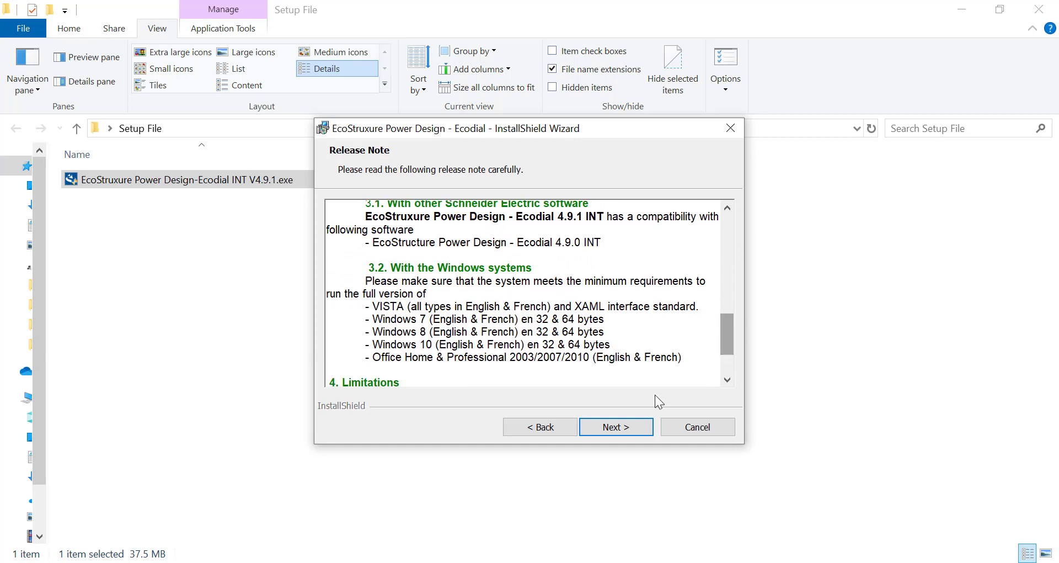
{"action": "left_click", "coordinate": [614, 426]}
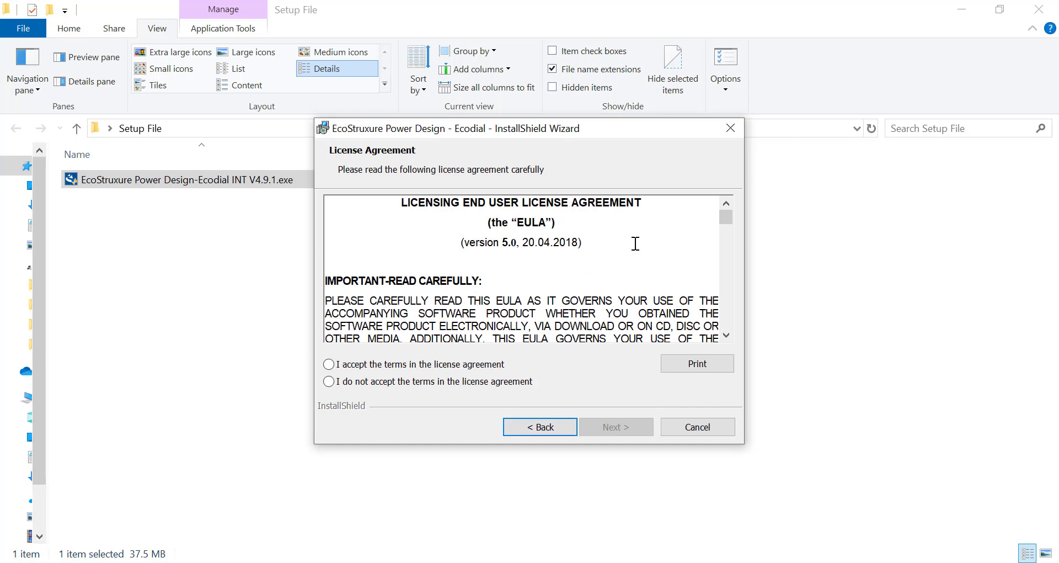
{"action": "mouse_move", "coordinate": [579, 226]}
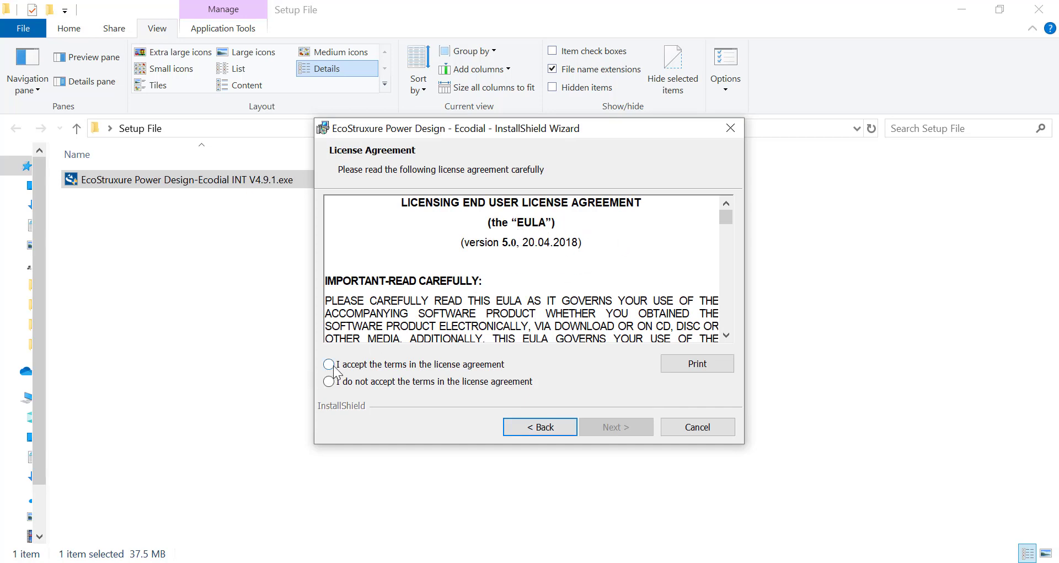
- Accept the license agreement terms and continue to the Destination Folder page
{"action": "left_click", "coordinate": [328, 364]}
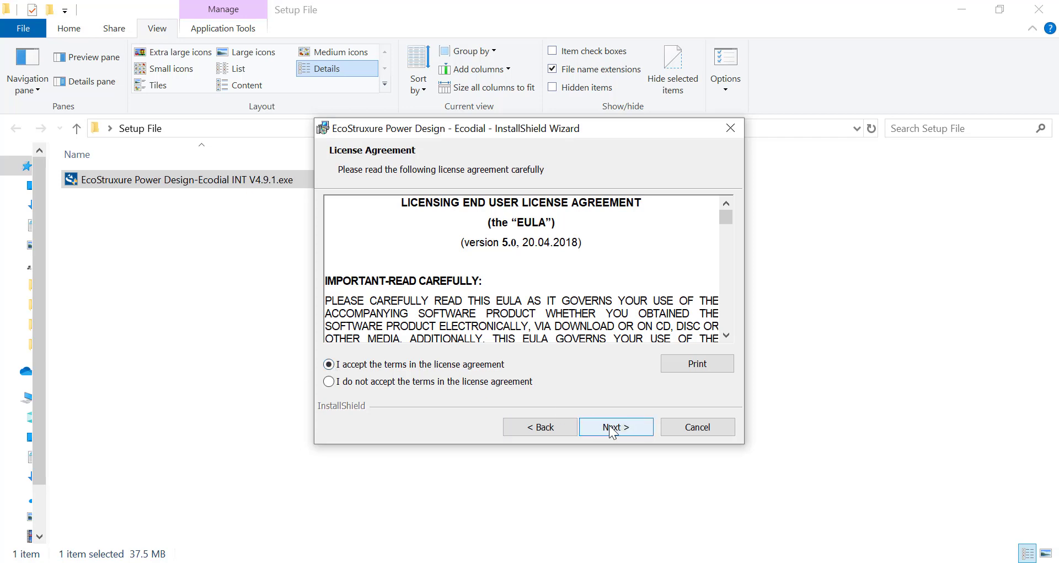
{"action": "left_click", "coordinate": [615, 426]}
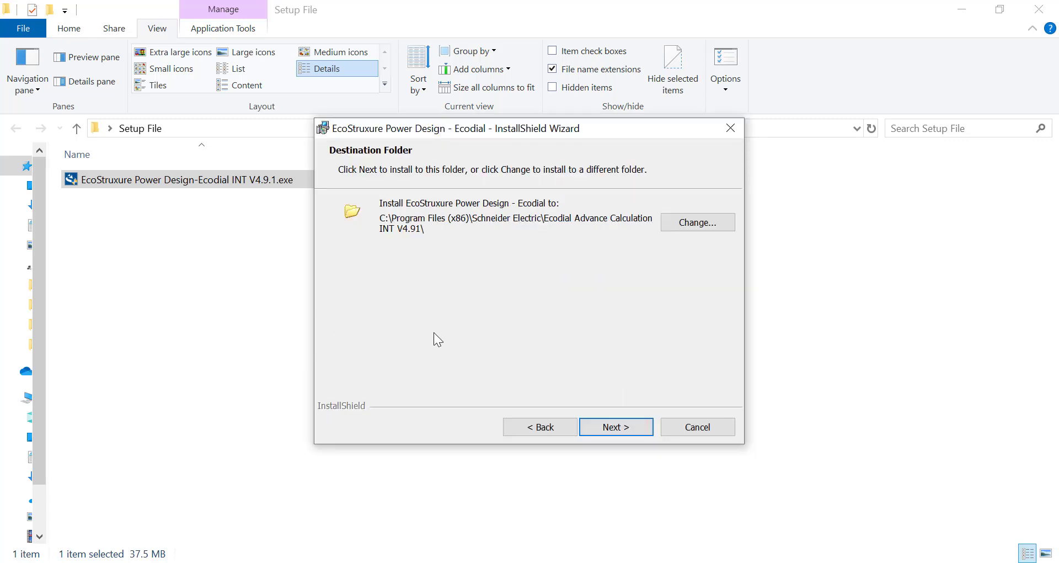
{"action": "mouse_move", "coordinate": [528, 228]}
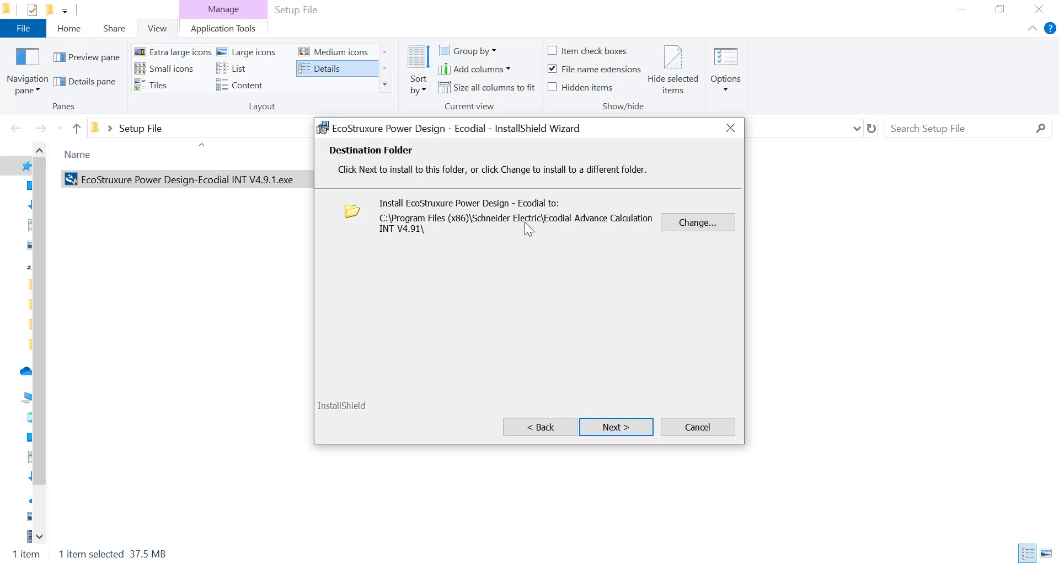
{"action": "mouse_move", "coordinate": [442, 226]}
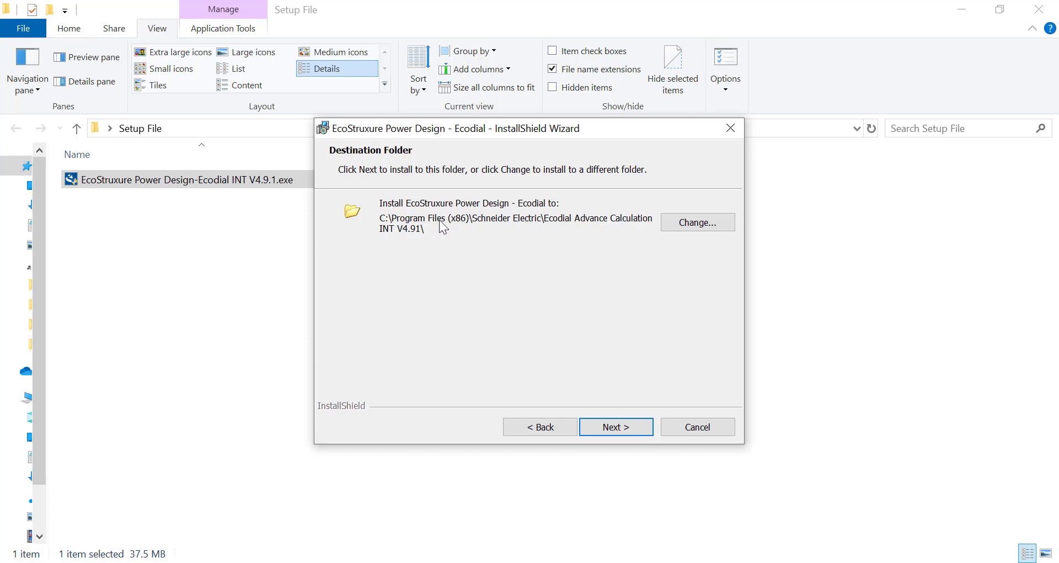
{"action": "mouse_move", "coordinate": [559, 214]}
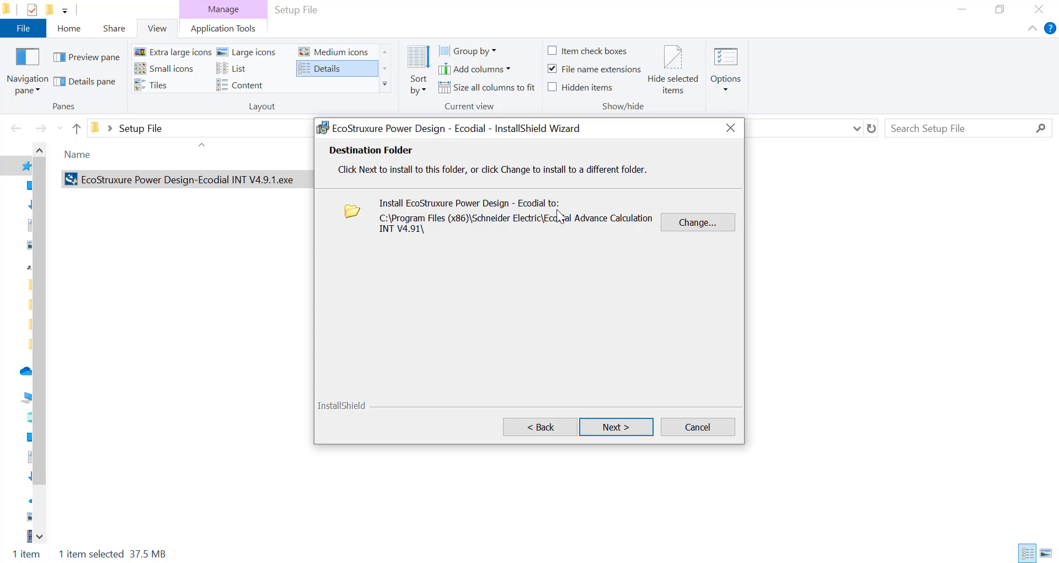
{"action": "mouse_move", "coordinate": [556, 234]}
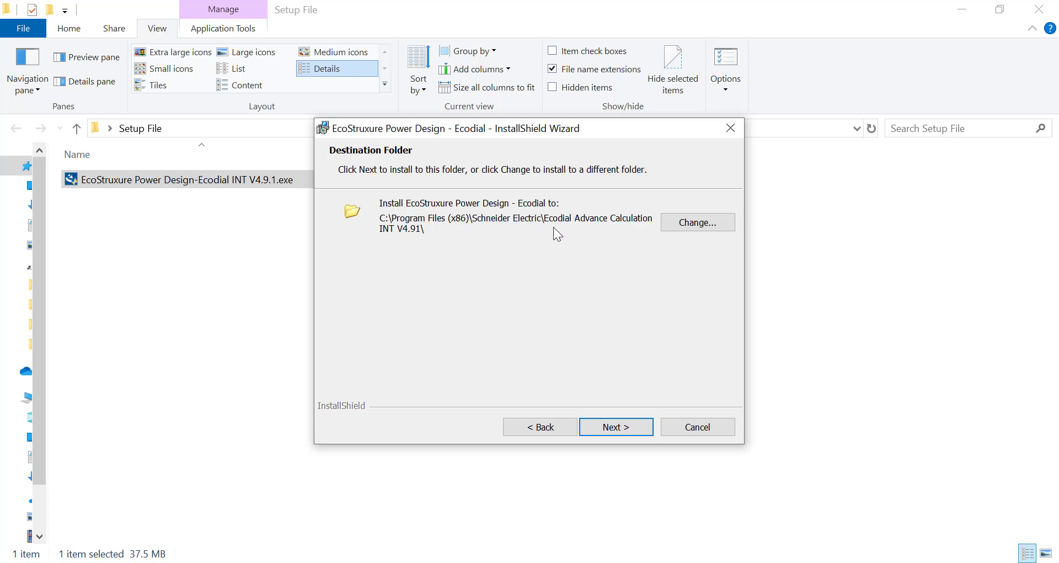
{"action": "mouse_move", "coordinate": [644, 233]}
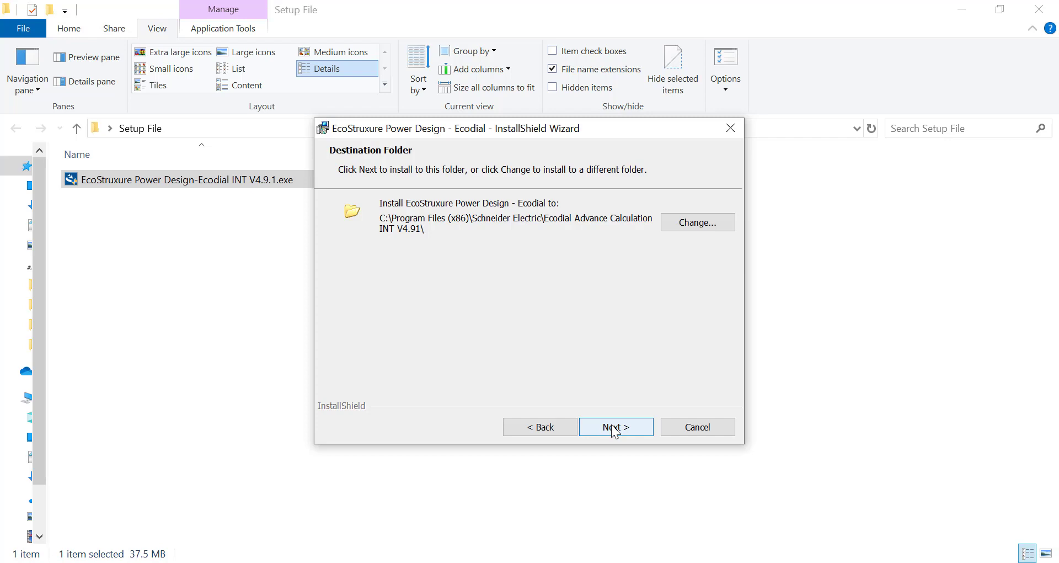
- Keep the default Program Files installation folder and proceed
{"action": "left_click", "coordinate": [614, 427]}
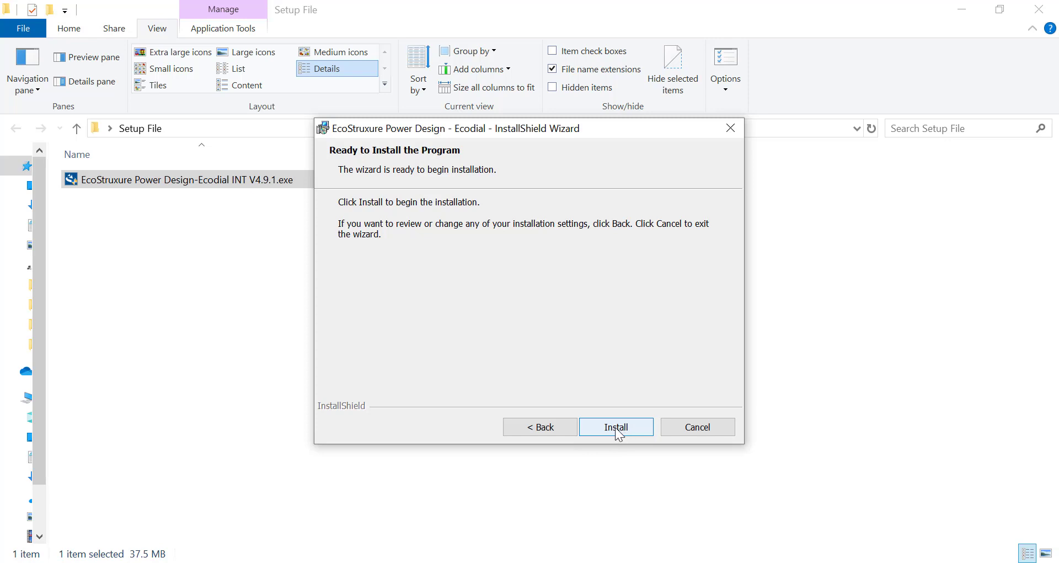
- Start the installation and let it run to completion
{"action": "left_click", "coordinate": [615, 427]}
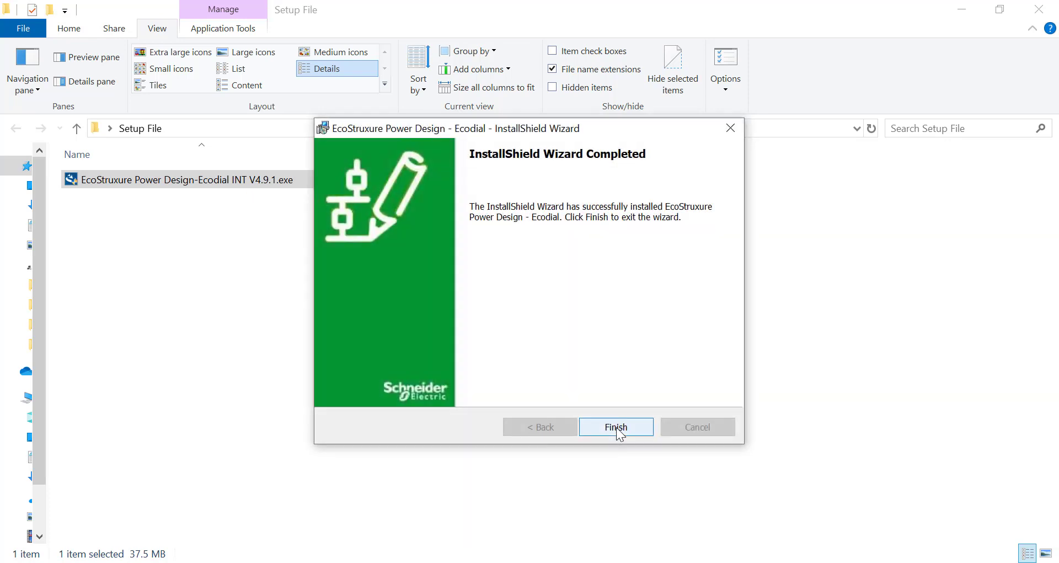
- Finish the wizard and minimise the Setup File folder window
{"action": "left_click", "coordinate": [615, 426]}
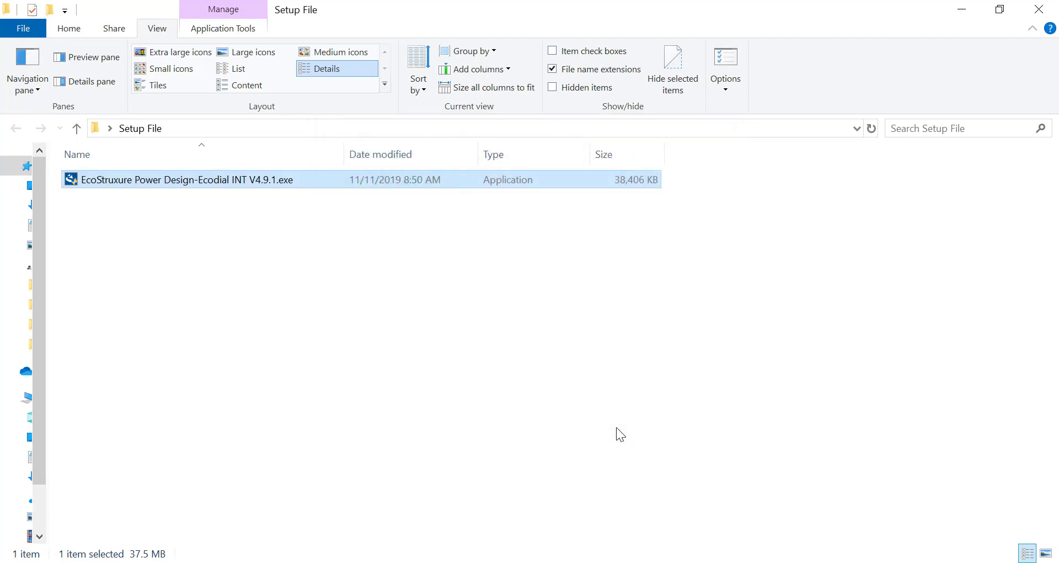
{"action": "mouse_move", "coordinate": [960, 19]}
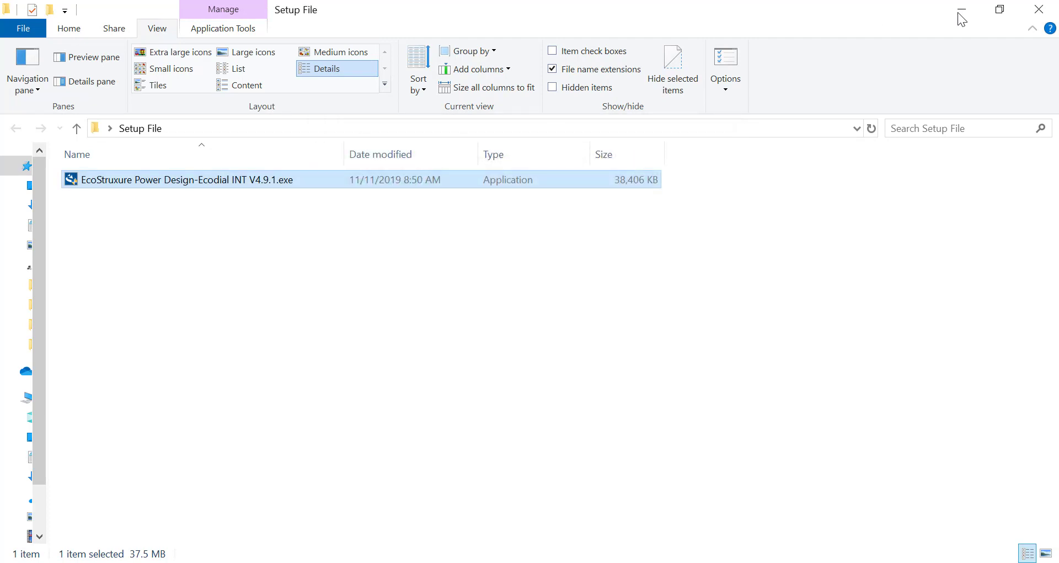
{"action": "mouse_move", "coordinate": [961, 10]}
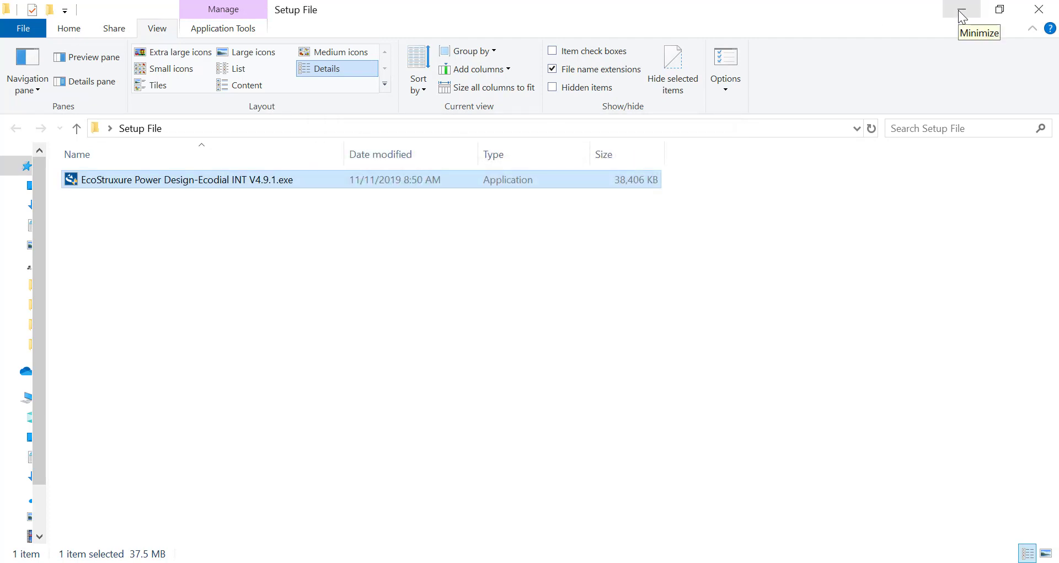
{"action": "left_click", "coordinate": [962, 9]}
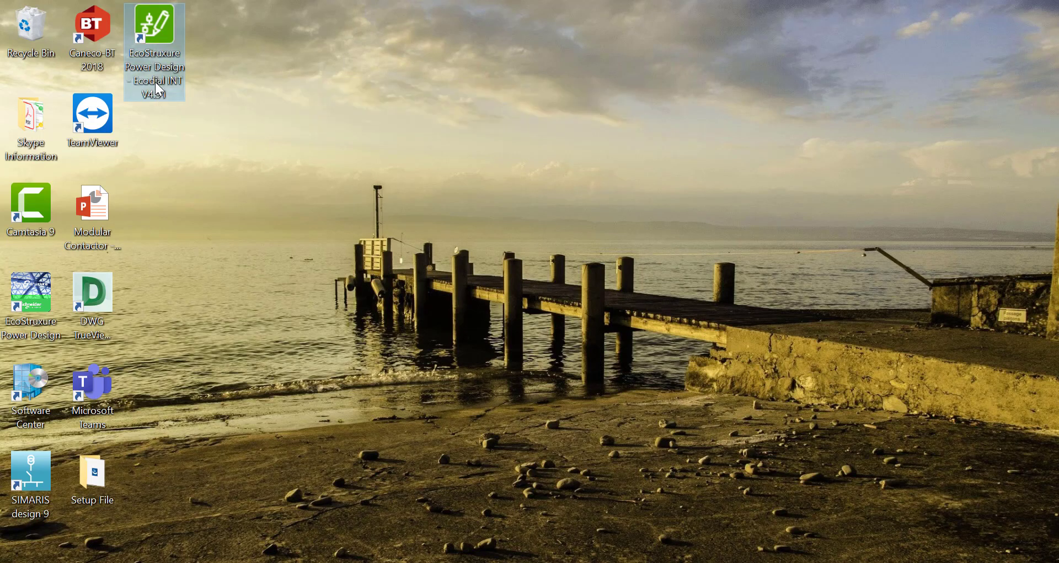
- Open Ecodial INT from its desktop shortcut and create a new project
{"action": "double_click", "coordinate": [154, 28]}
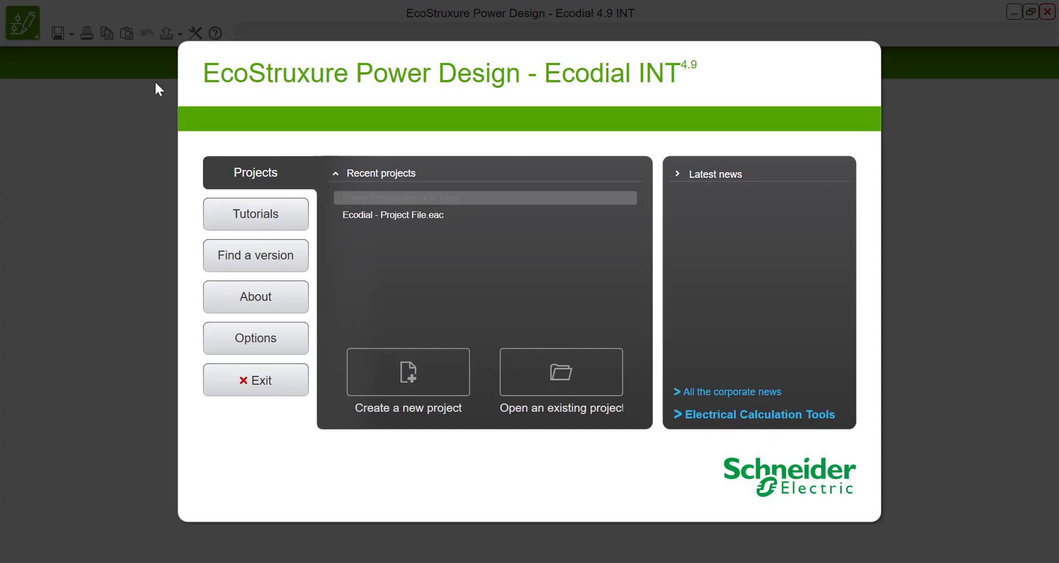
{"action": "left_click", "coordinate": [407, 372]}
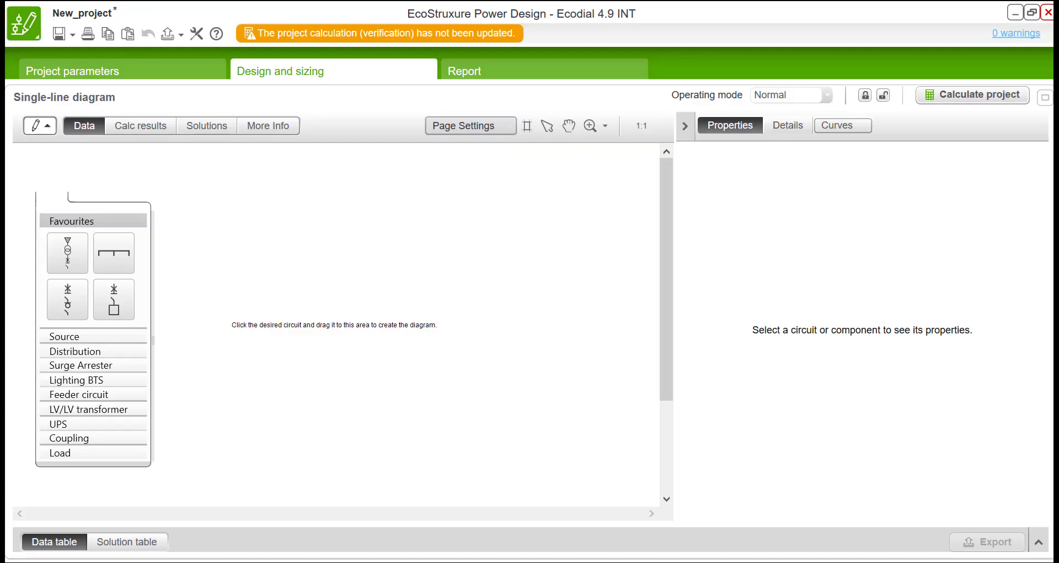